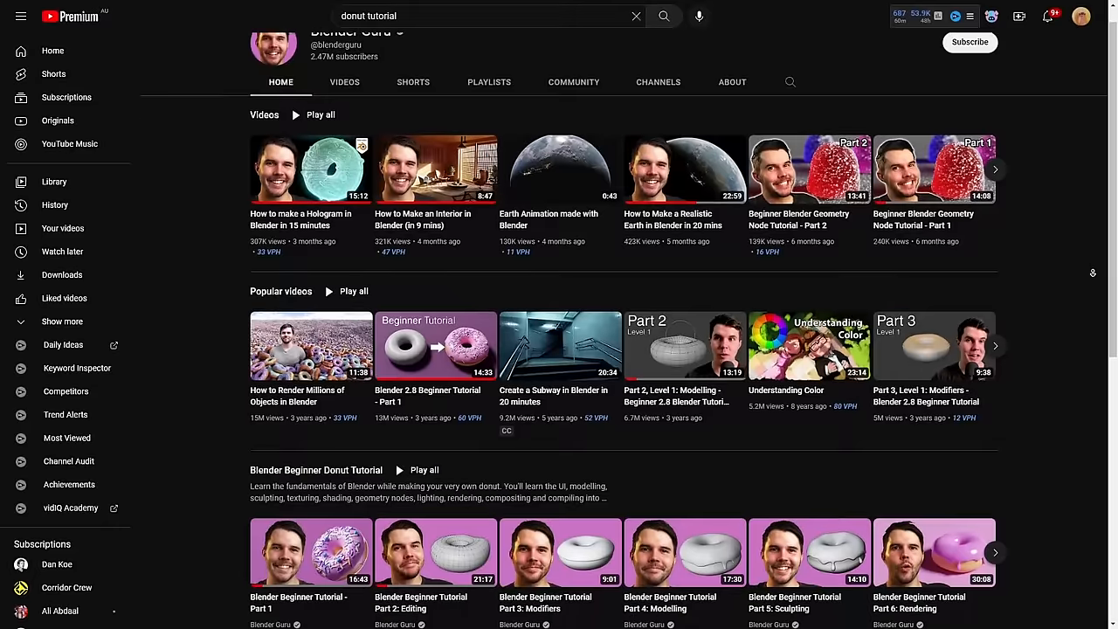
Scroll through the numbered parts of Blender Guru's Beginner Donut Tutorial playlist.
scroll(down, 3)
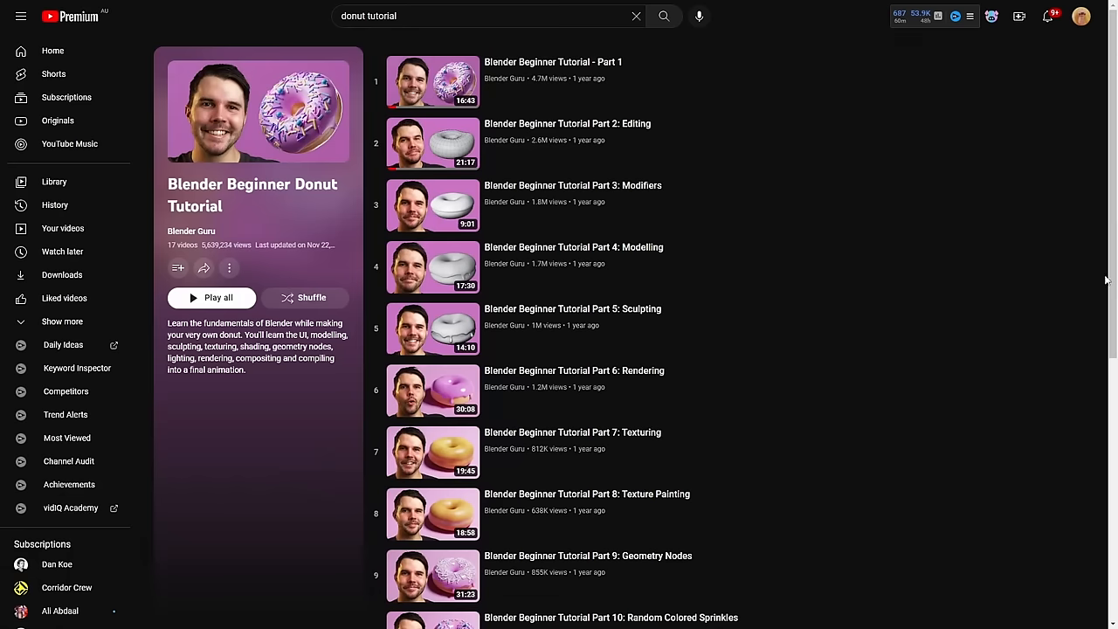
scroll(down, 3)
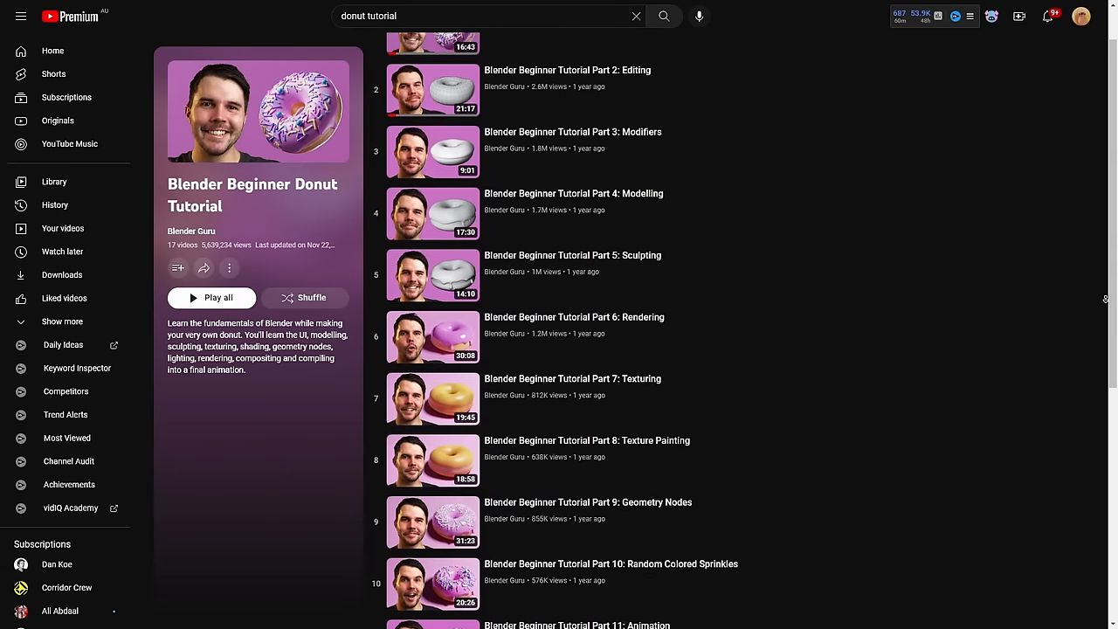
scroll(down, 3)
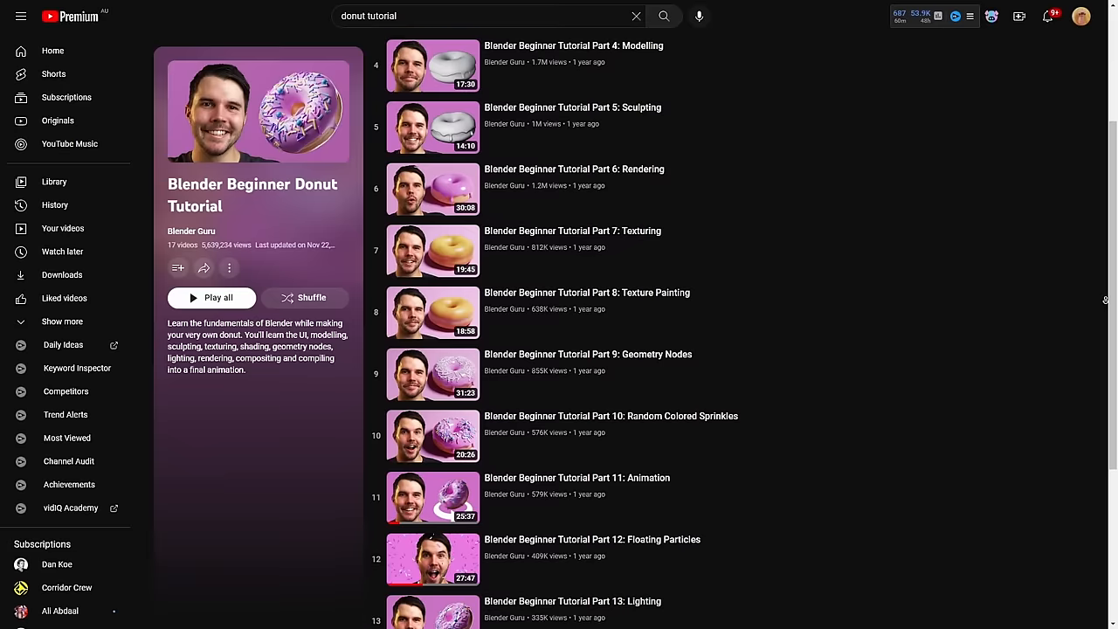
scroll(down, 3)
text(Grant Abbit)
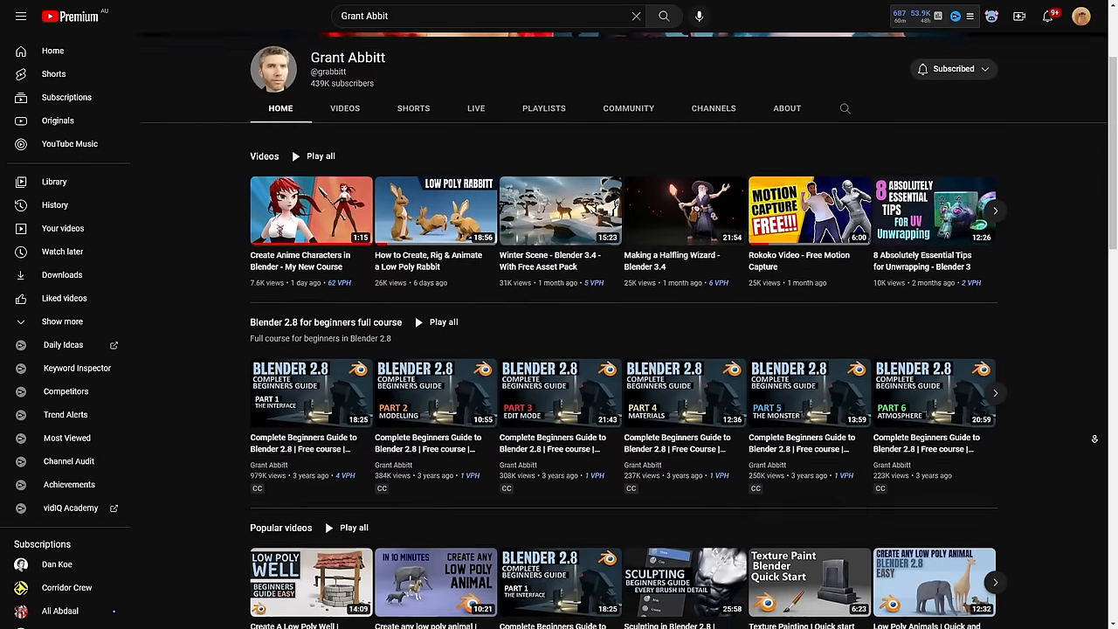
Scroll down the grid of Grant Abbitt's uploaded videos.
scroll(down, 3)
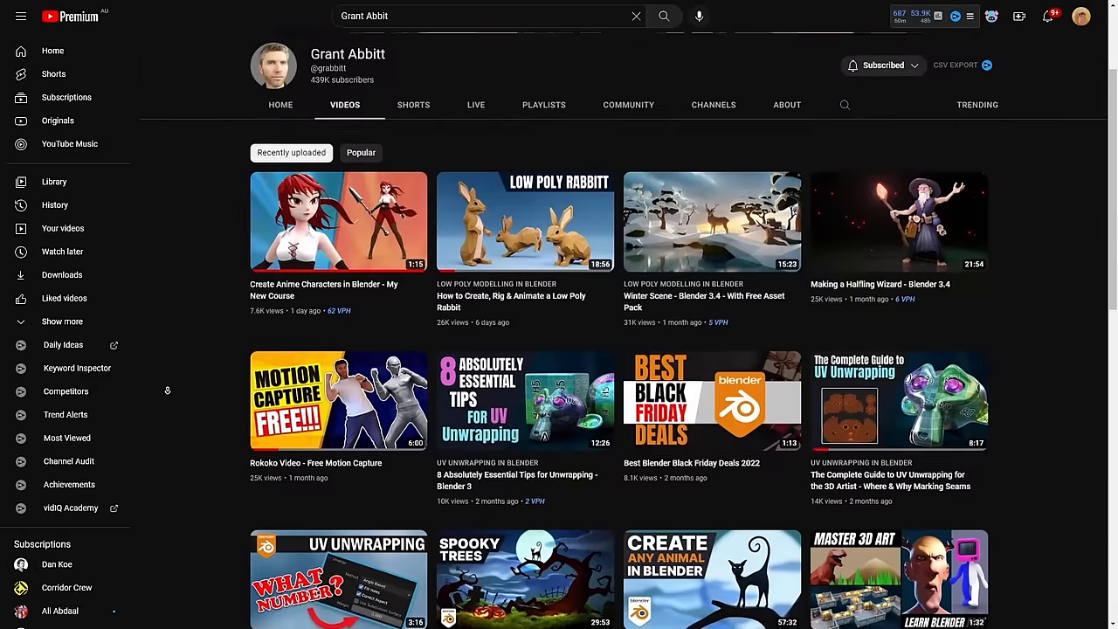
scroll(down, 3)
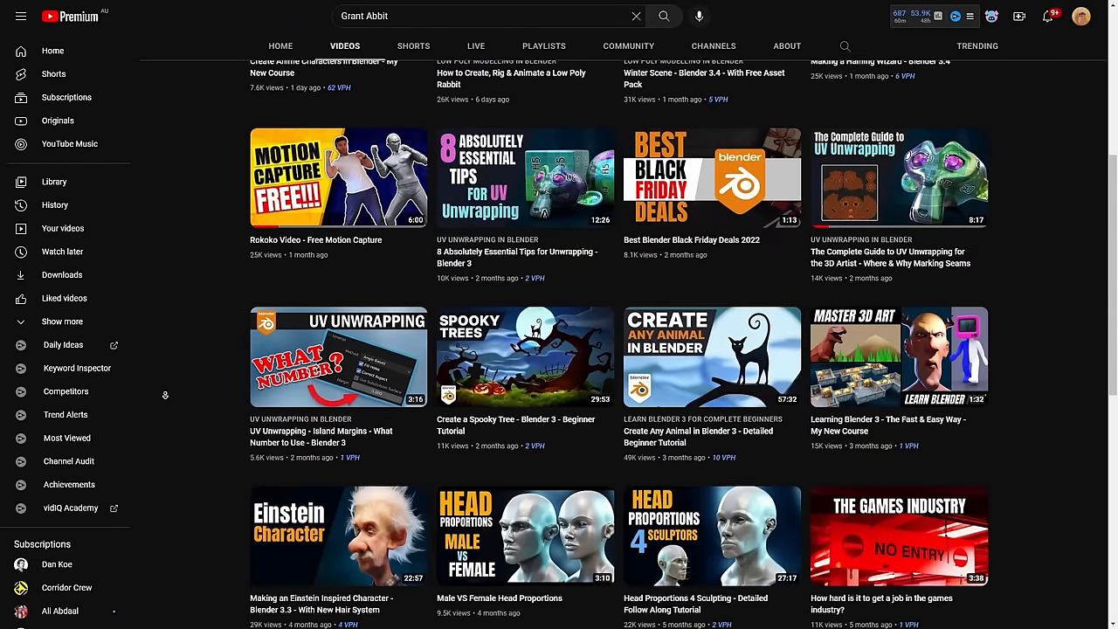
scroll(down, 3)
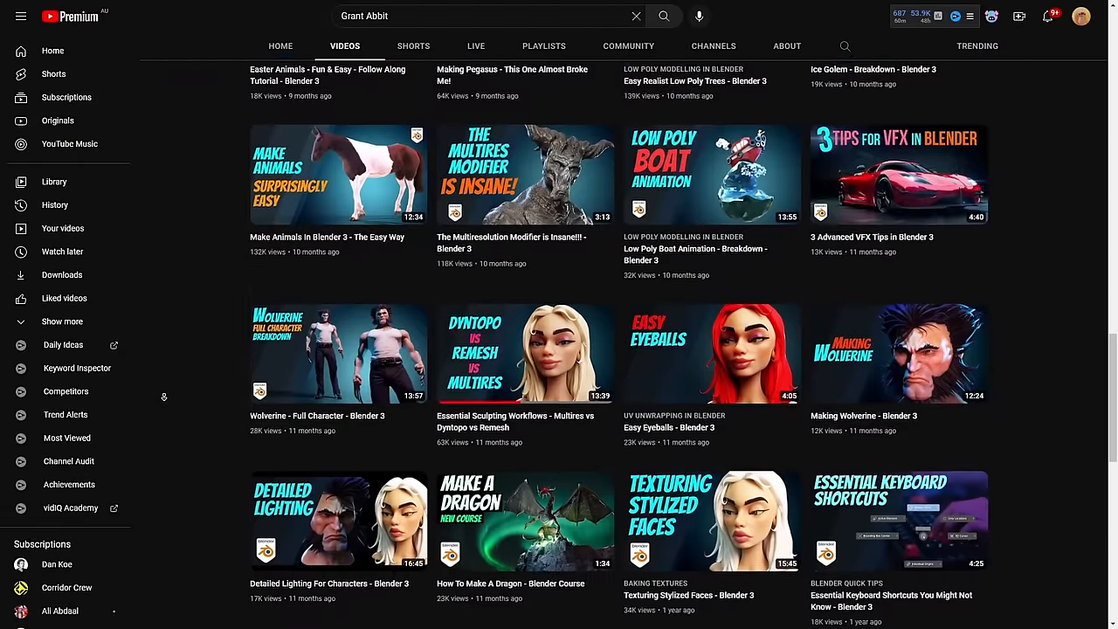
scroll(down, 3)
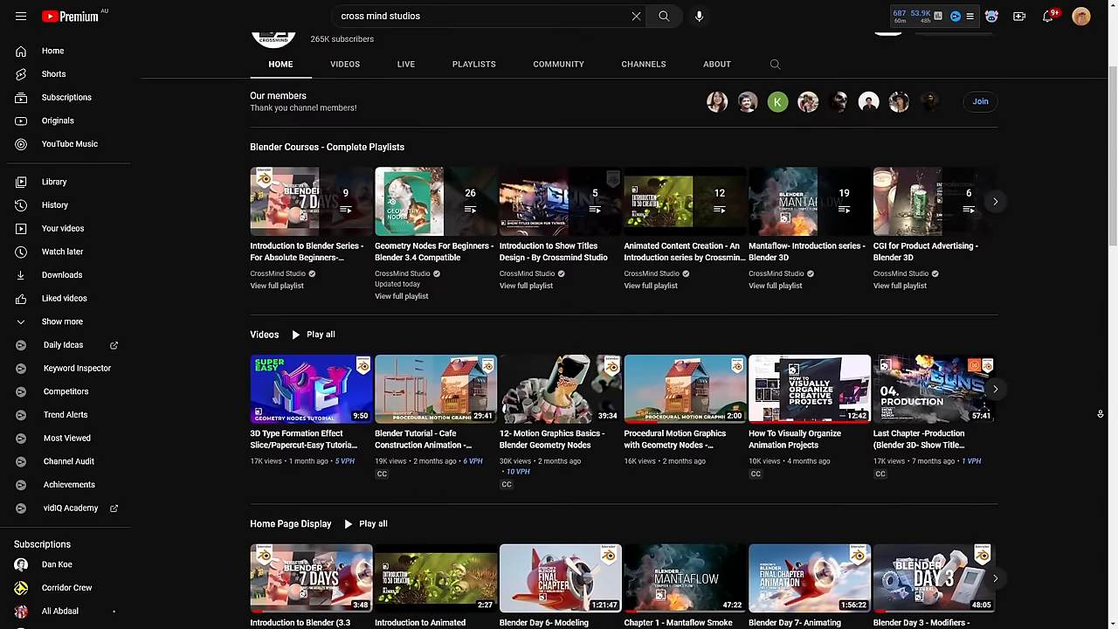
Scroll past CrossMind Studio's Blender Courses playlists on its channel home page.
scroll(down, 3)
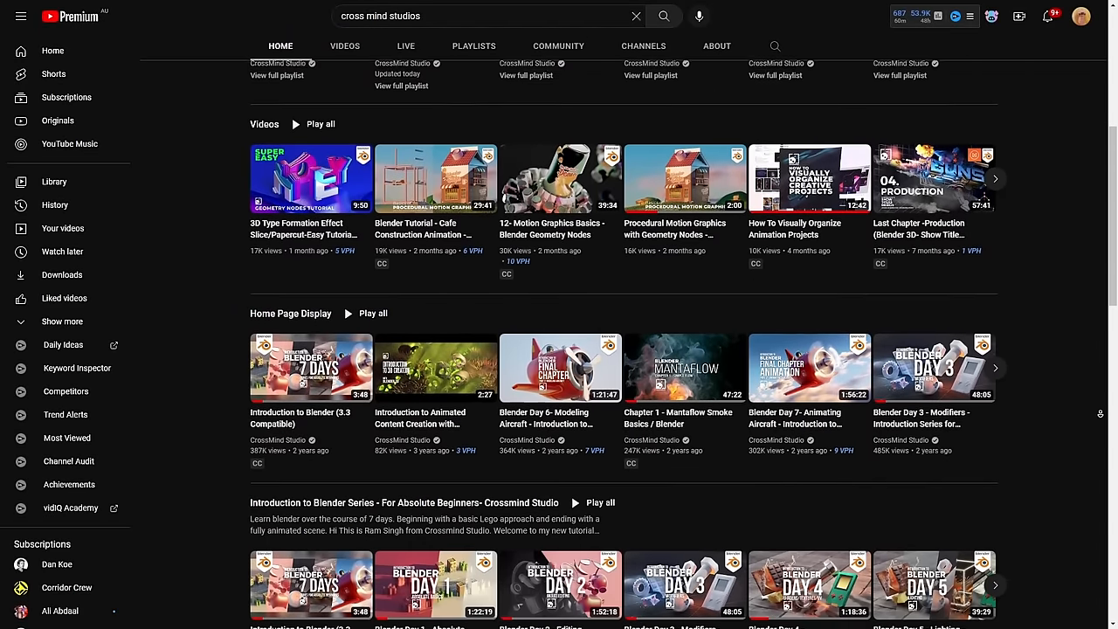
scroll(down, 3)
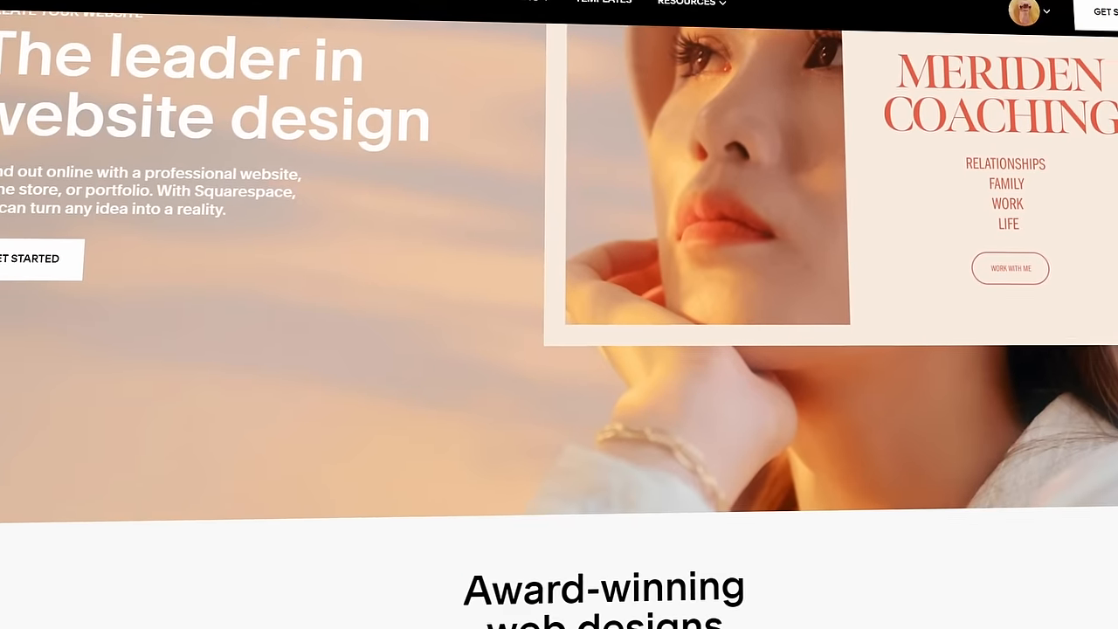
Scroll the Squarespace homepage, open Browse Templates, and scroll the best template matches.
scroll(down, 3)
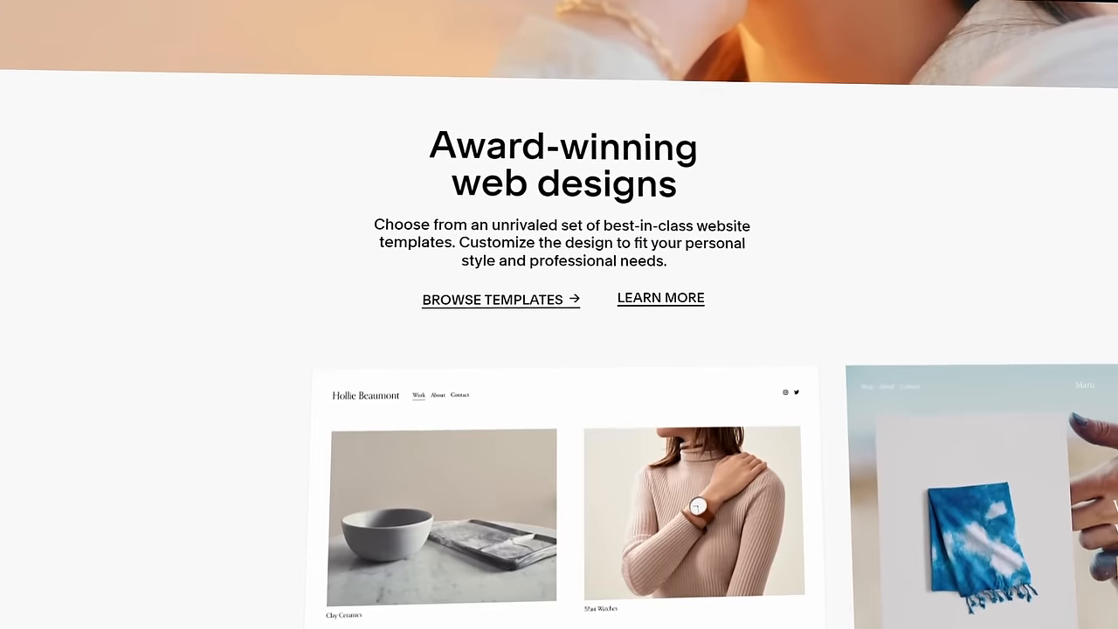
click(493, 298)
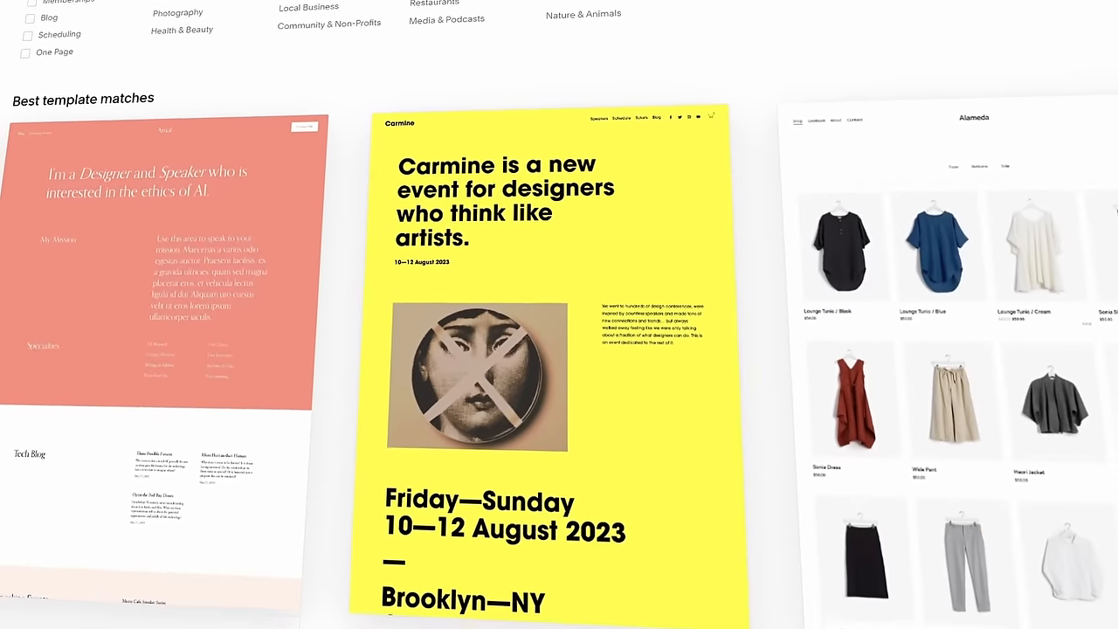
scroll(down, 3)
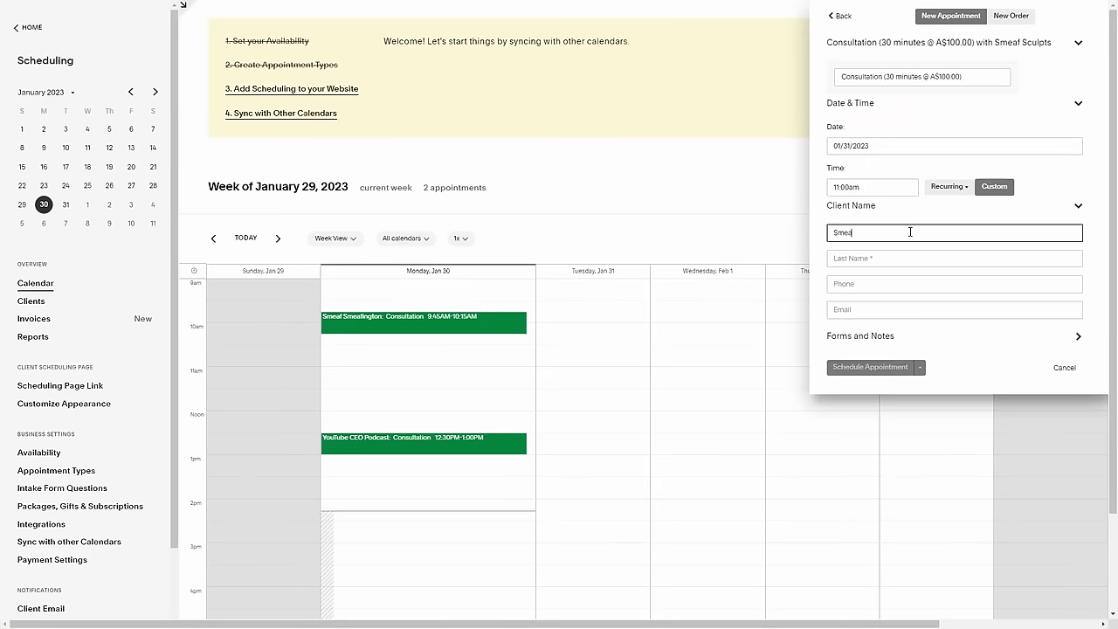
Bring up the New Appointment panel, then navigate to squarespace.com via an address-bar suggestion.
click(870, 366)
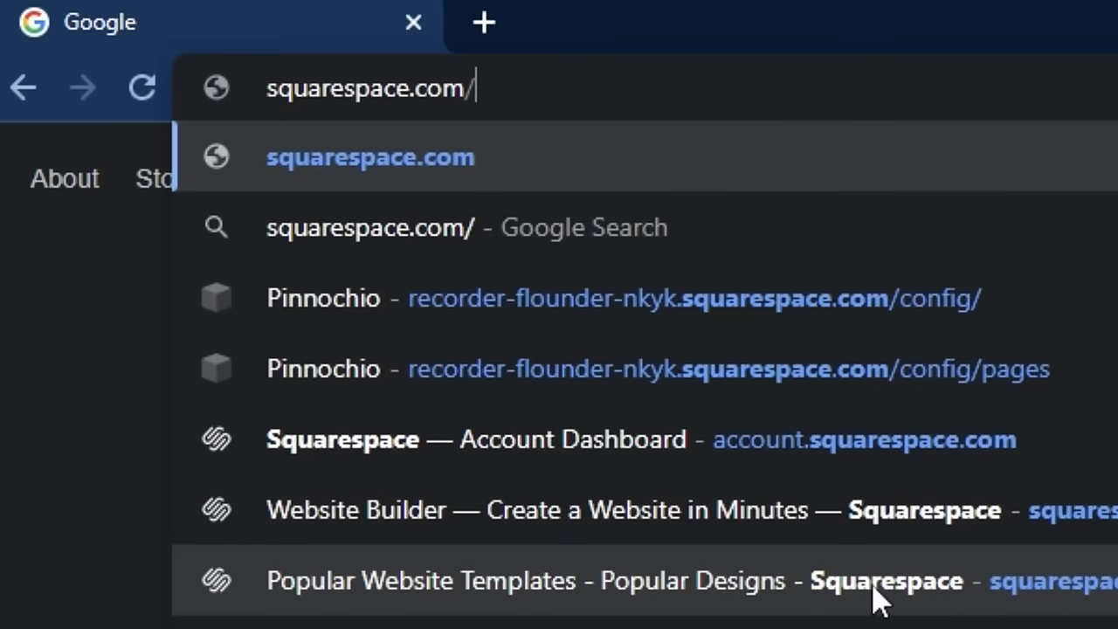
click(370, 156)
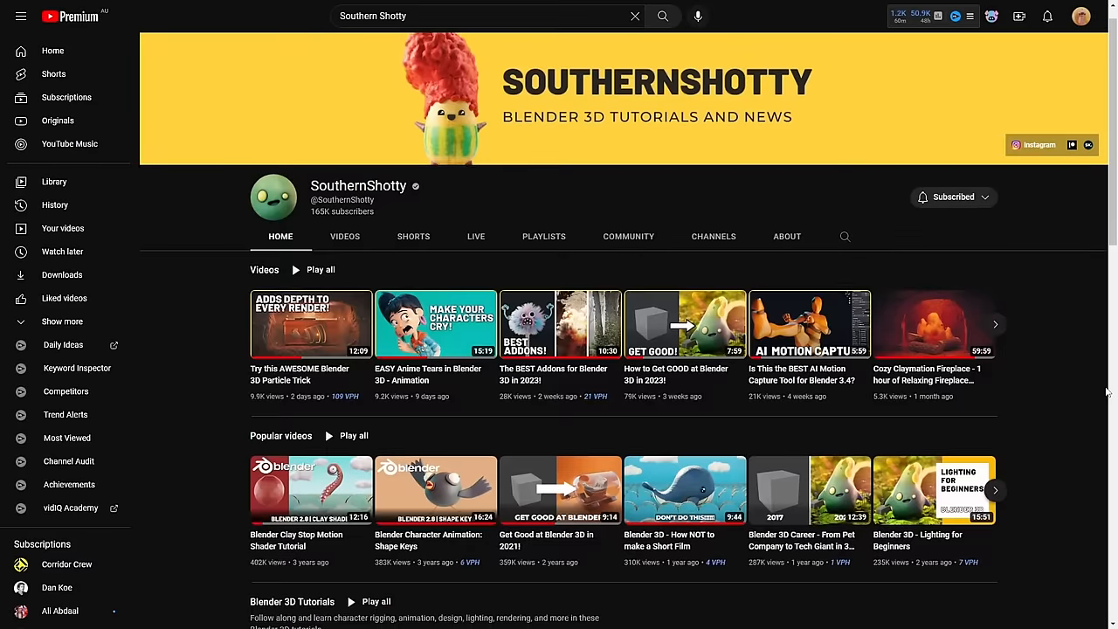
Scroll SouthernShotty's channel down to the Blender 3D Tutorials shelf.
scroll(down, 3)
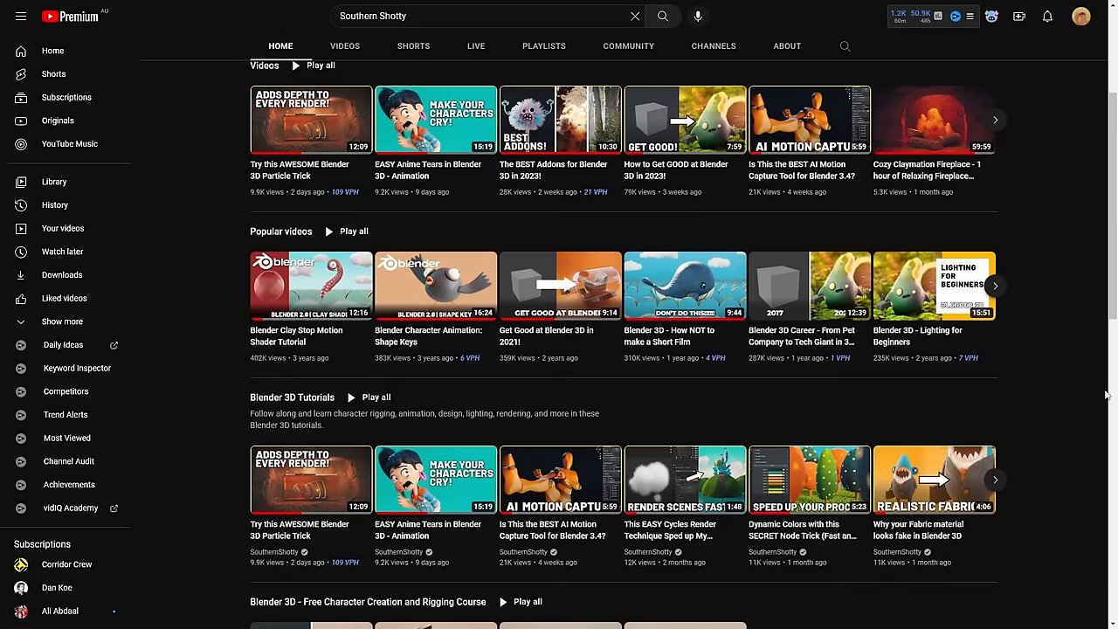
click(934, 285)
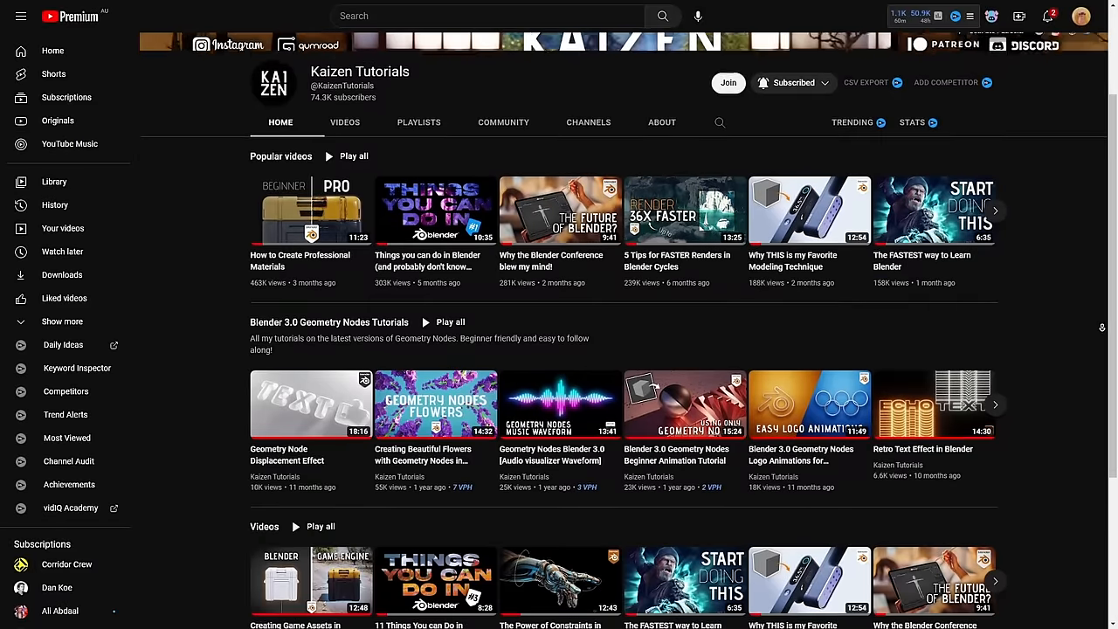
Show the uploads grid on Kaizen Tutorials' VIDEOS tab.
click(435, 210)
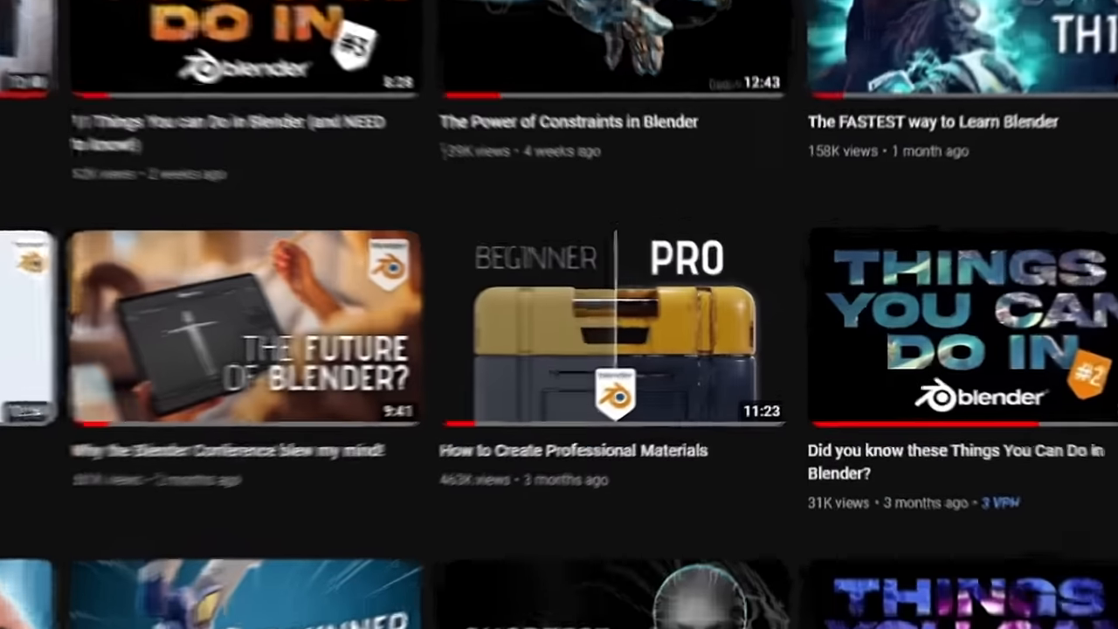
click(612, 328)
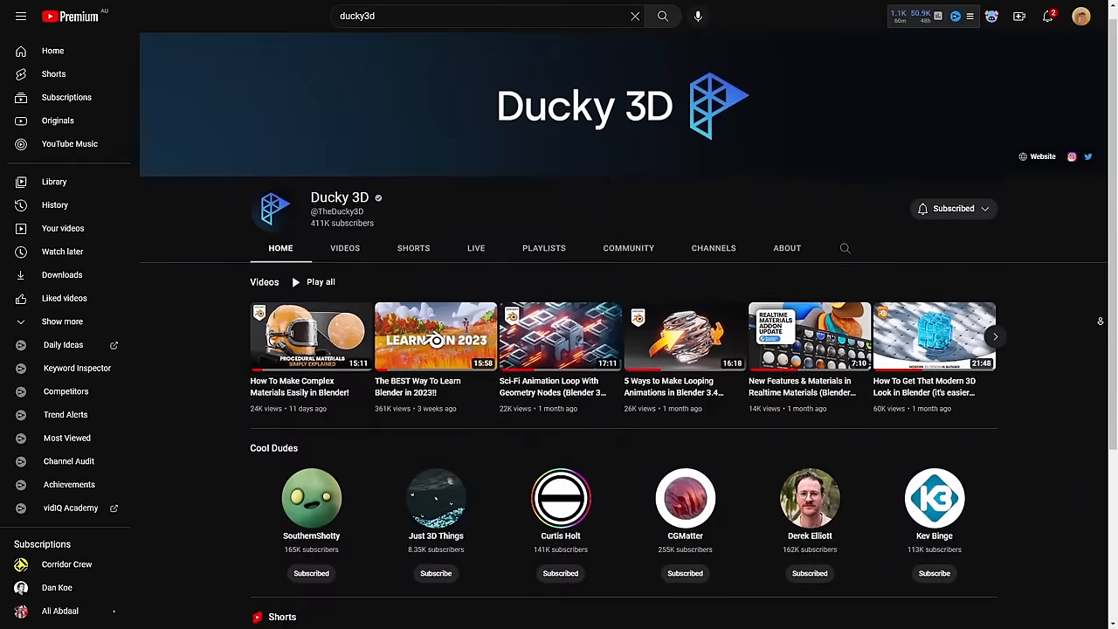
Scroll through Ducky 3D's uploads, then search for 'josh gambrell'.
scroll(down, 3)
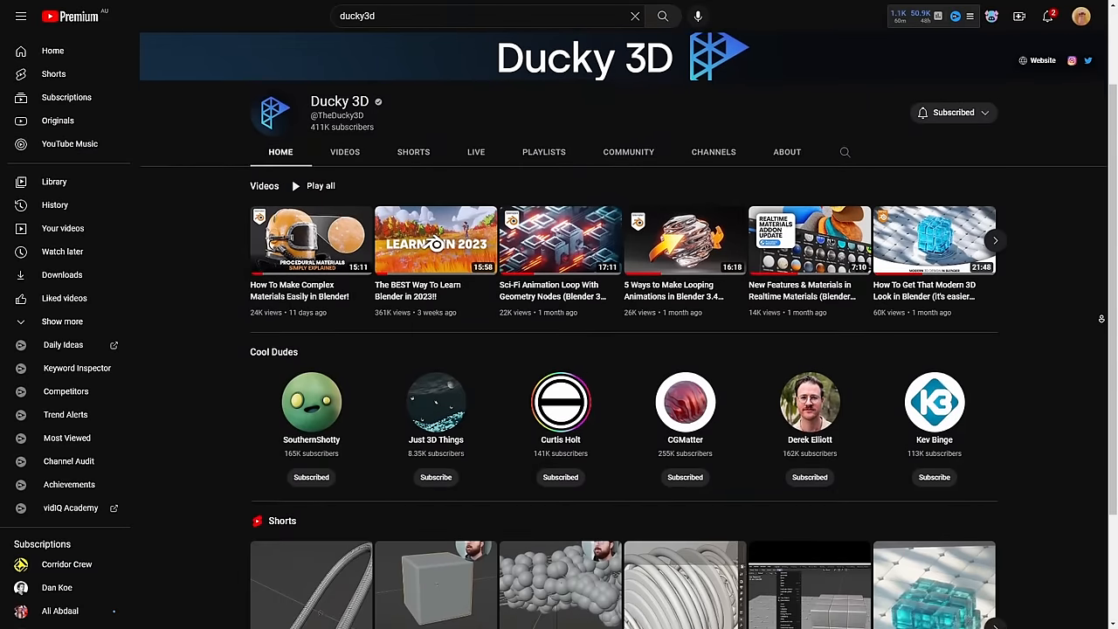
click(344, 152)
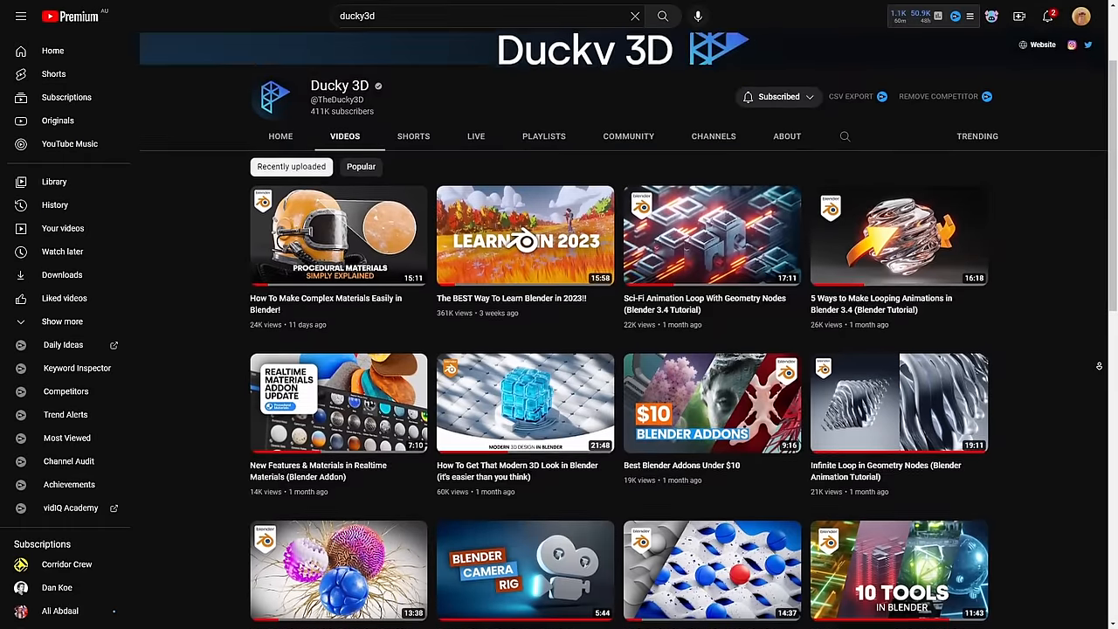
scroll(down, 3)
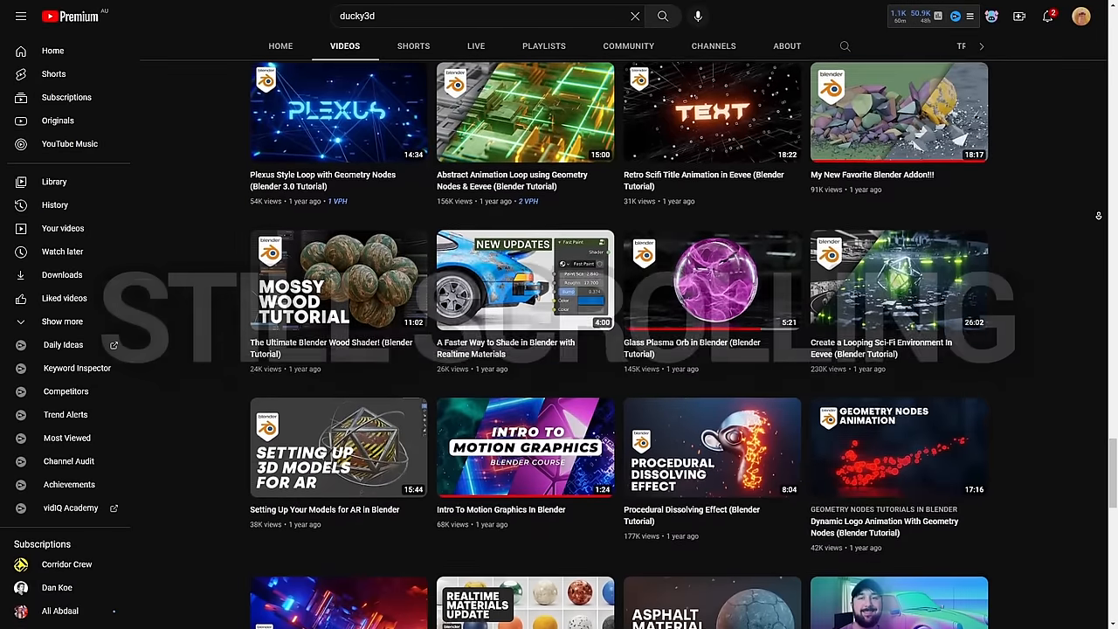
text(josh gambrell)
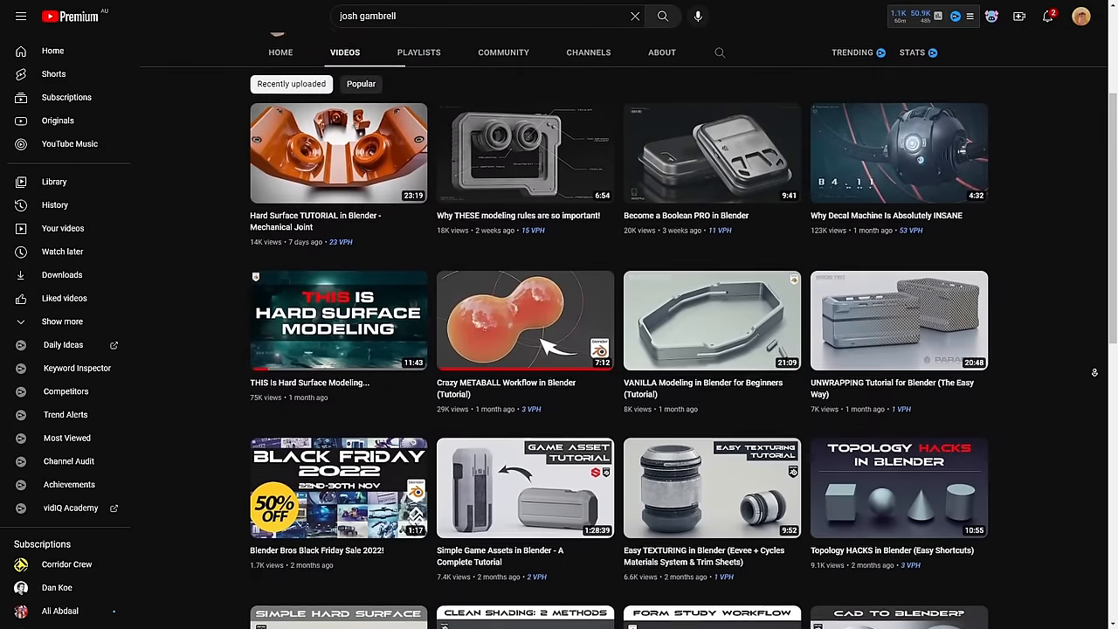
Scroll Pierrick Picaut's P2DESIGN video list, then open Default Cube's uploads.
click(525, 487)
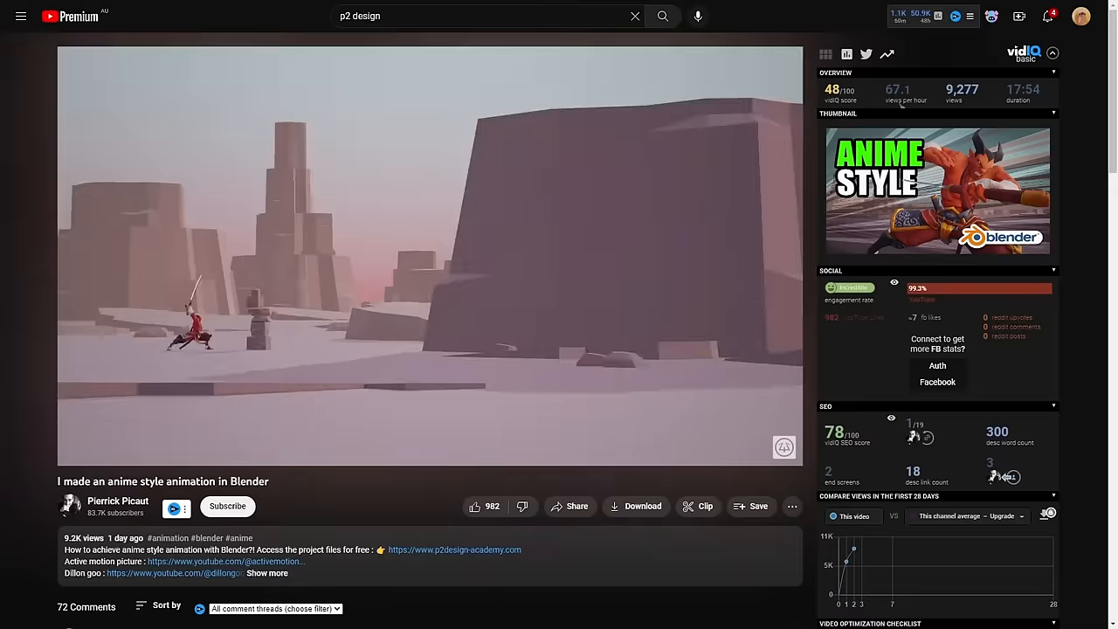
click(117, 500)
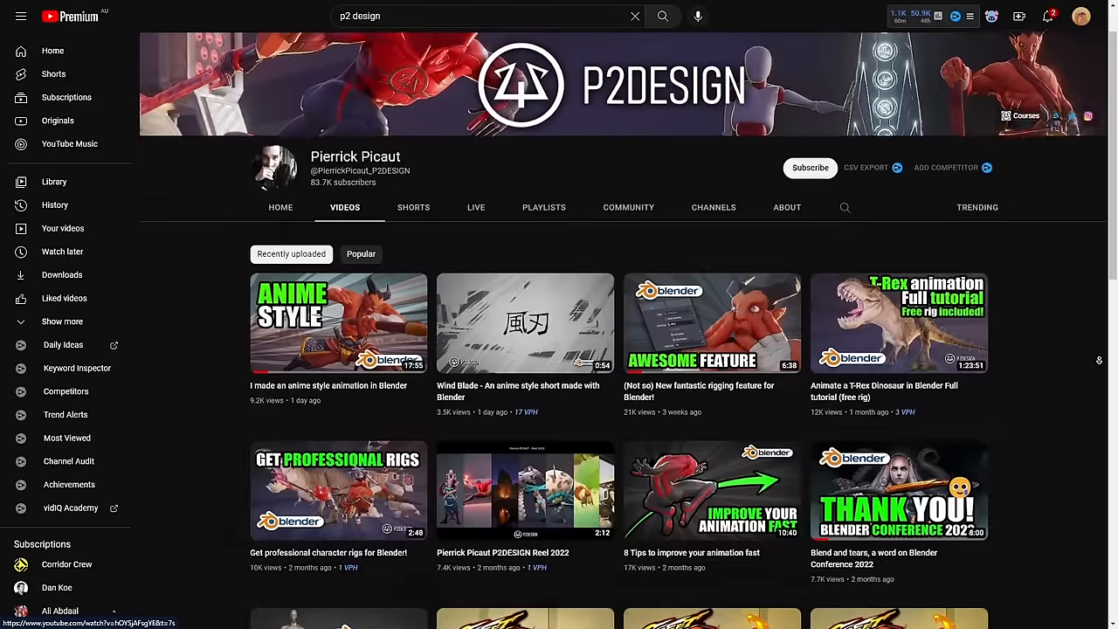
scroll(down, 3)
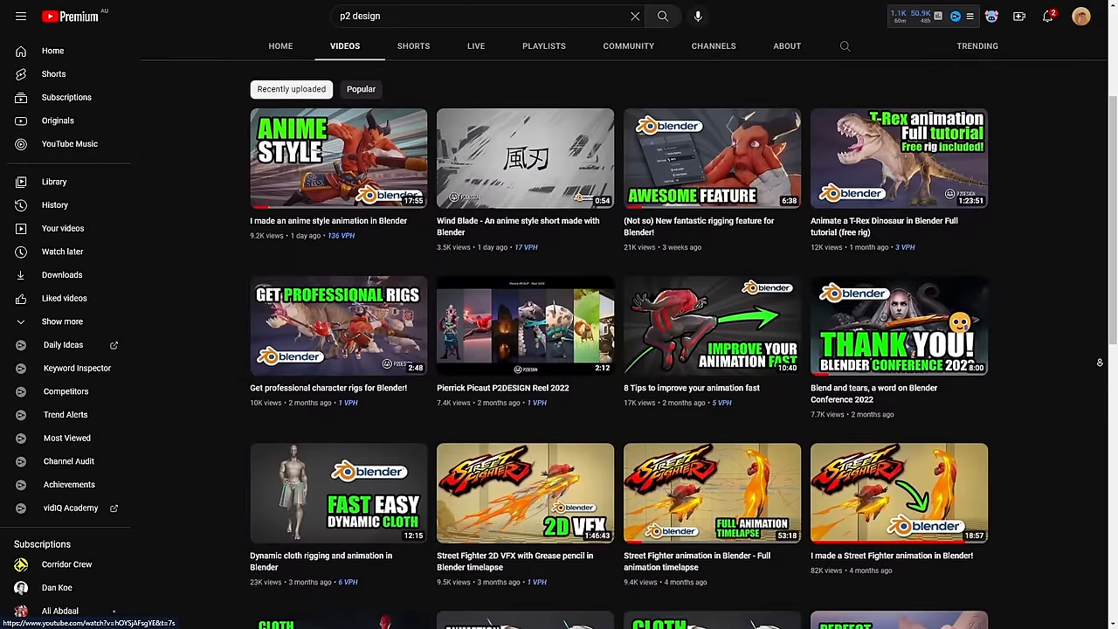
click(525, 326)
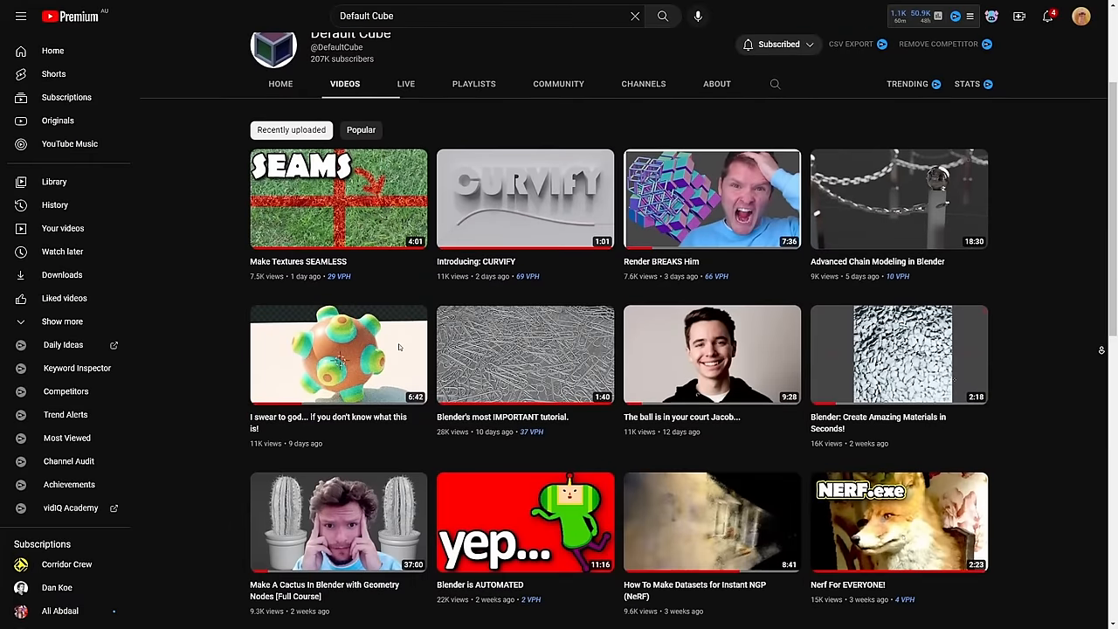
Scroll Erindale's geometry nodes channel home page and pick an item.
scroll(down, 3)
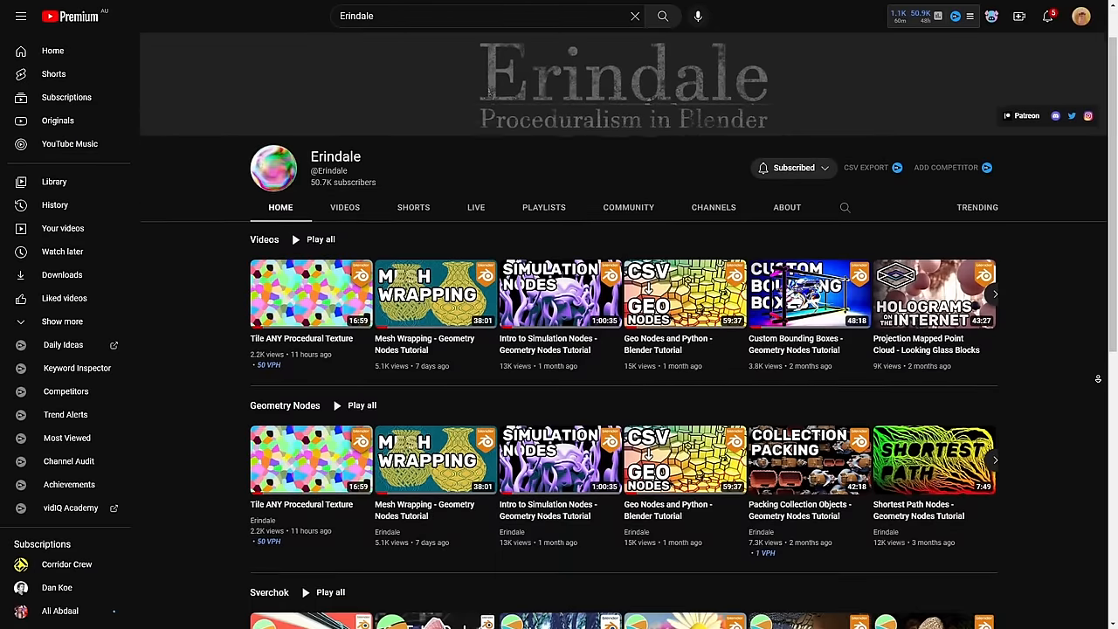
click(560, 293)
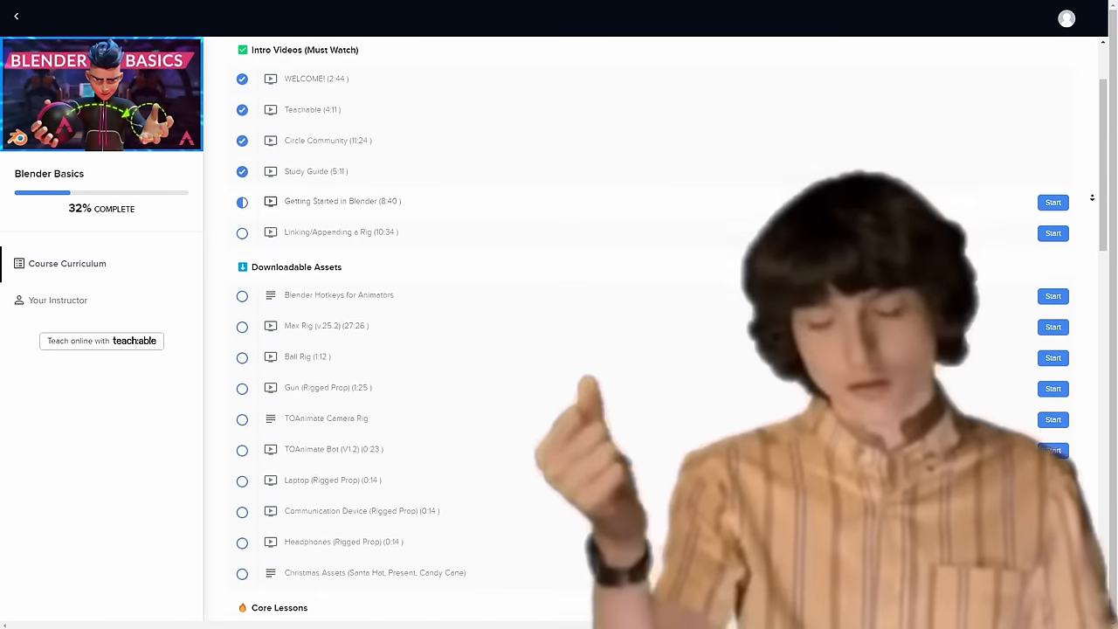
Scroll through the Blender Basics course curriculum on Teachable, with its intro videos and assets.
scroll(down, 3)
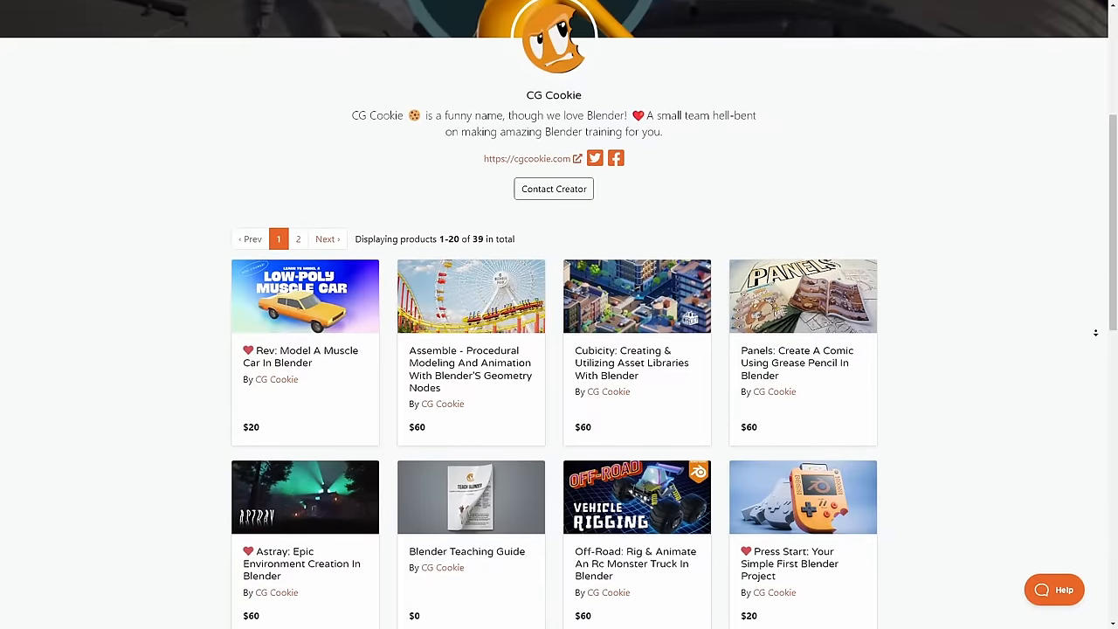
Scroll down CG Cookie's Blender Market product grid to browse its courses and prices.
scroll(down, 3)
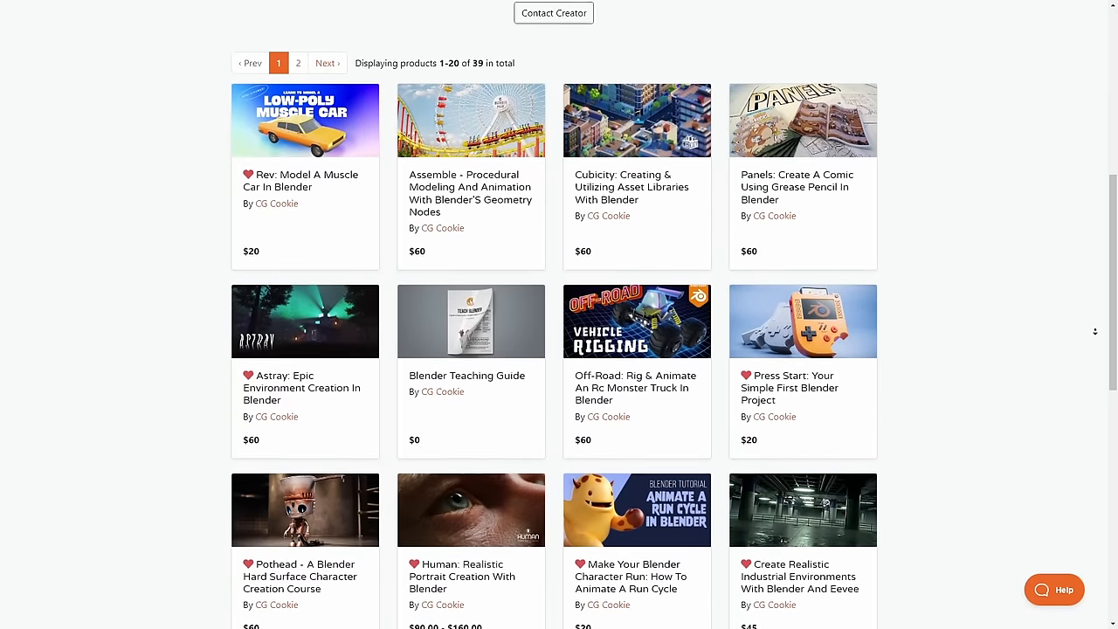
scroll(down, 3)
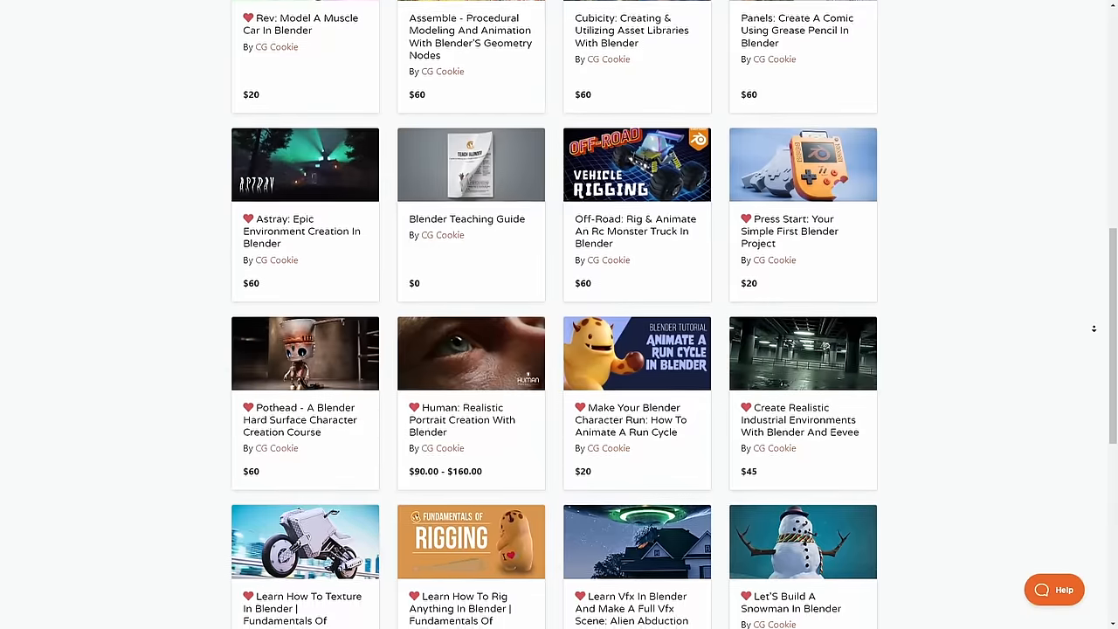
scroll(down, 3)
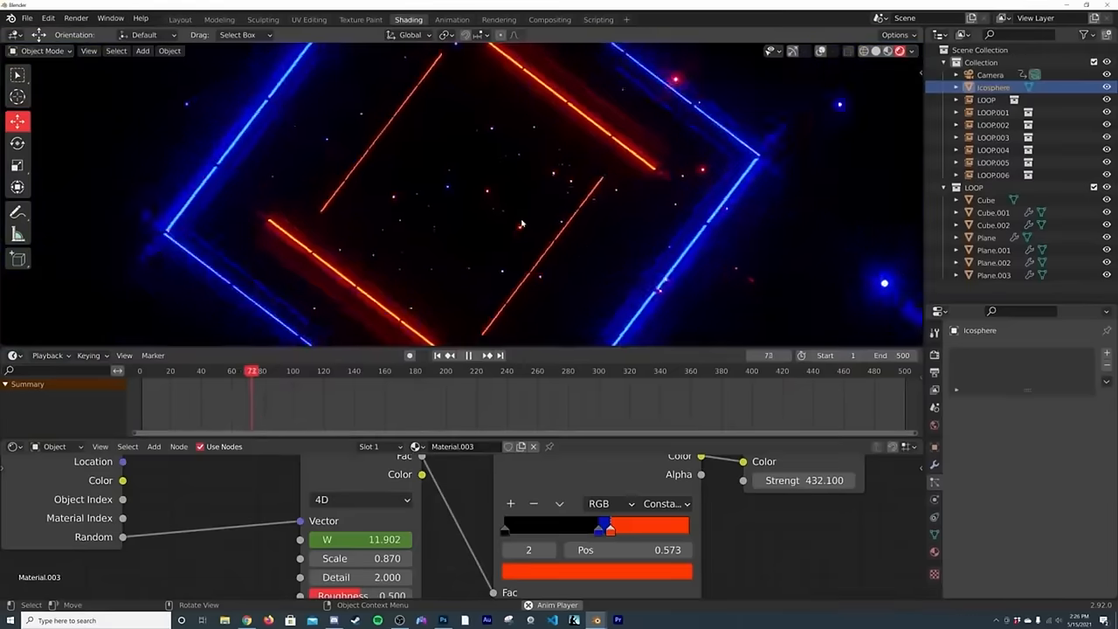
Show the neon looping tunnel scene and its material nodes in Blender's Shading workspace.
click(549, 17)
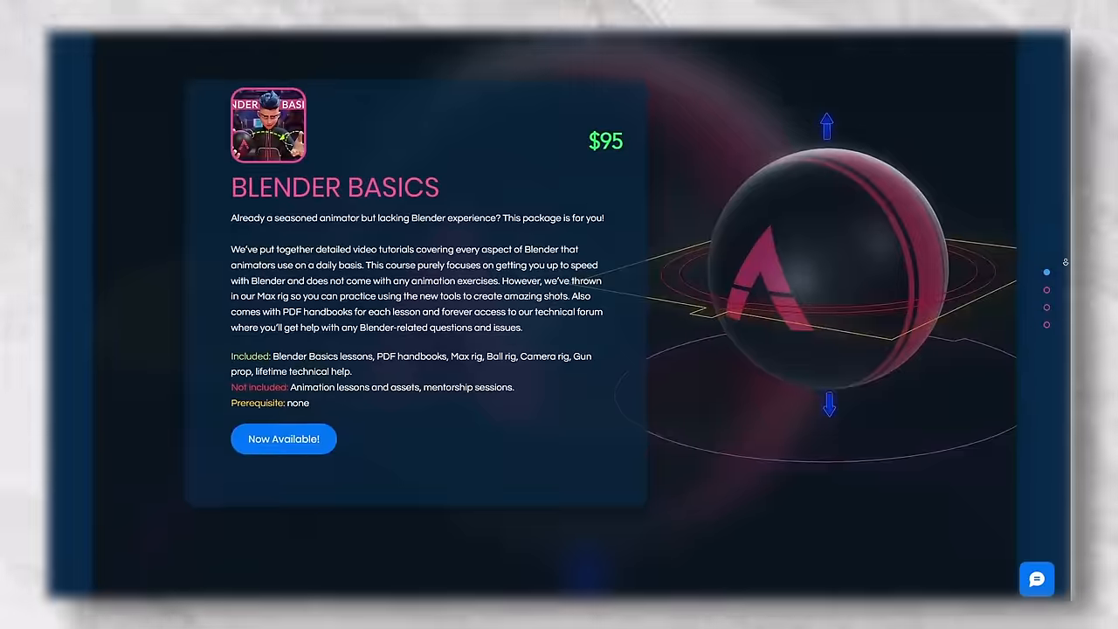
Scroll the TOAnimate page past Blender Basics and the $395 Animation Course to the instructors.
scroll(down, 3)
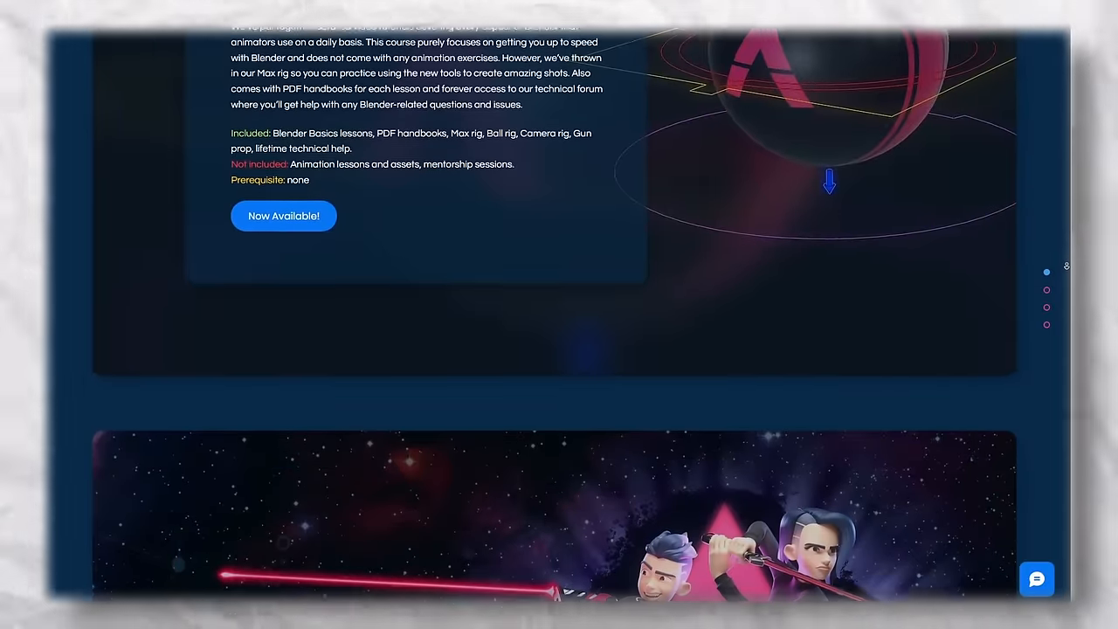
scroll(down, 3)
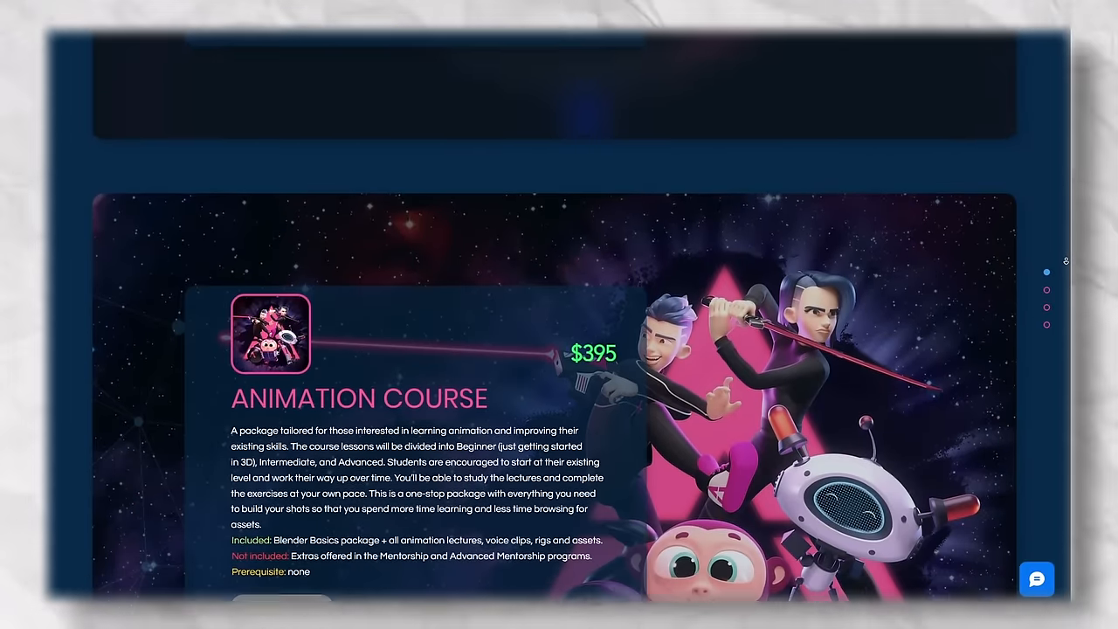
scroll(down, 3)
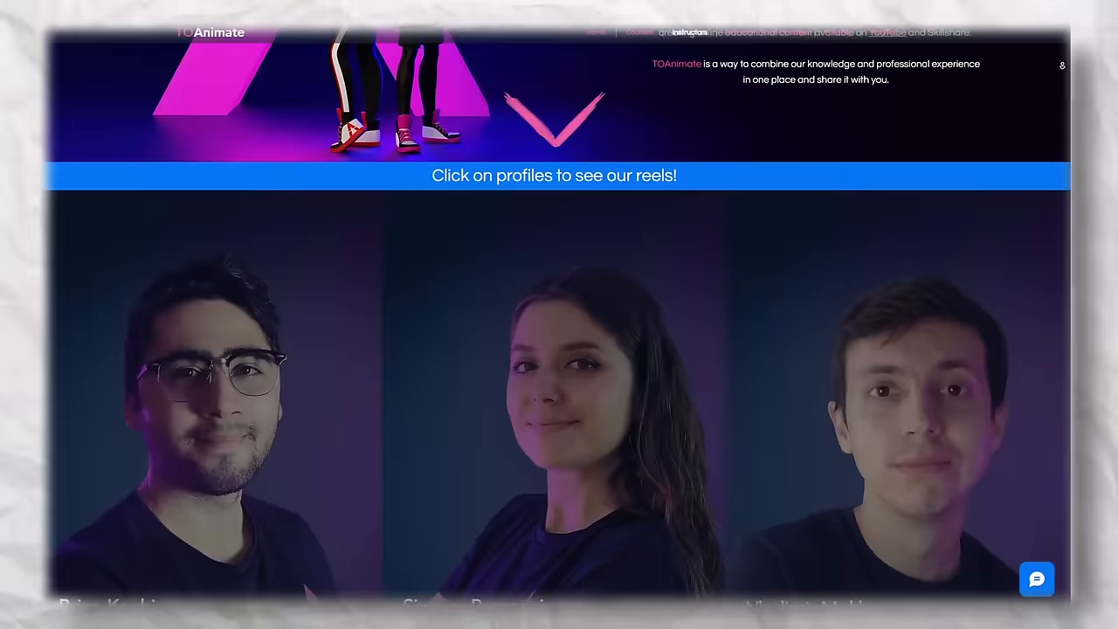
scroll(down, 3)
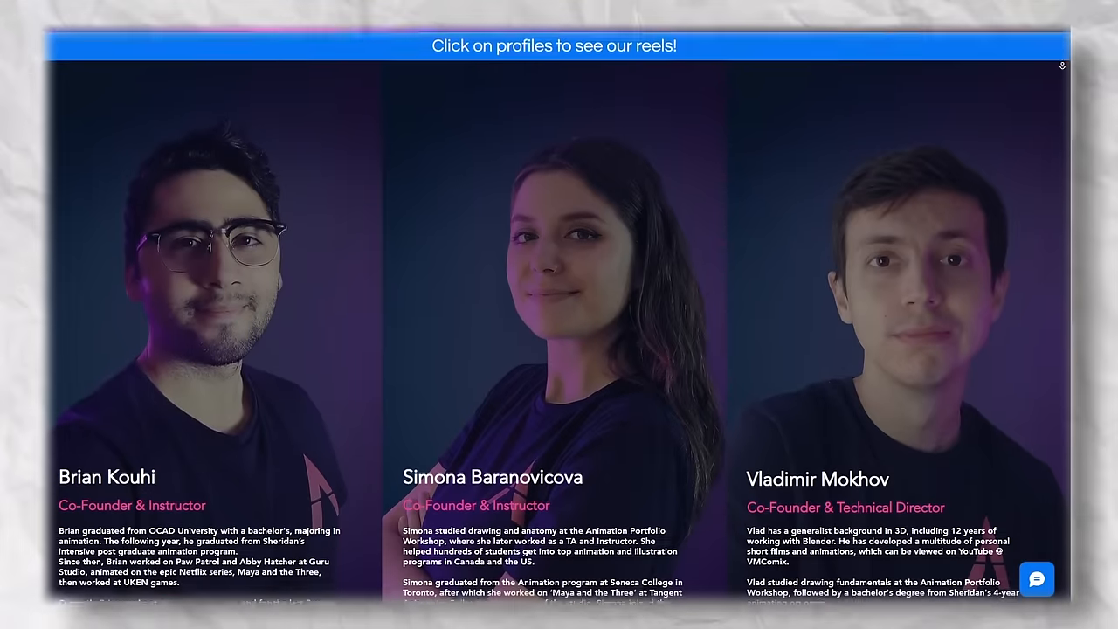